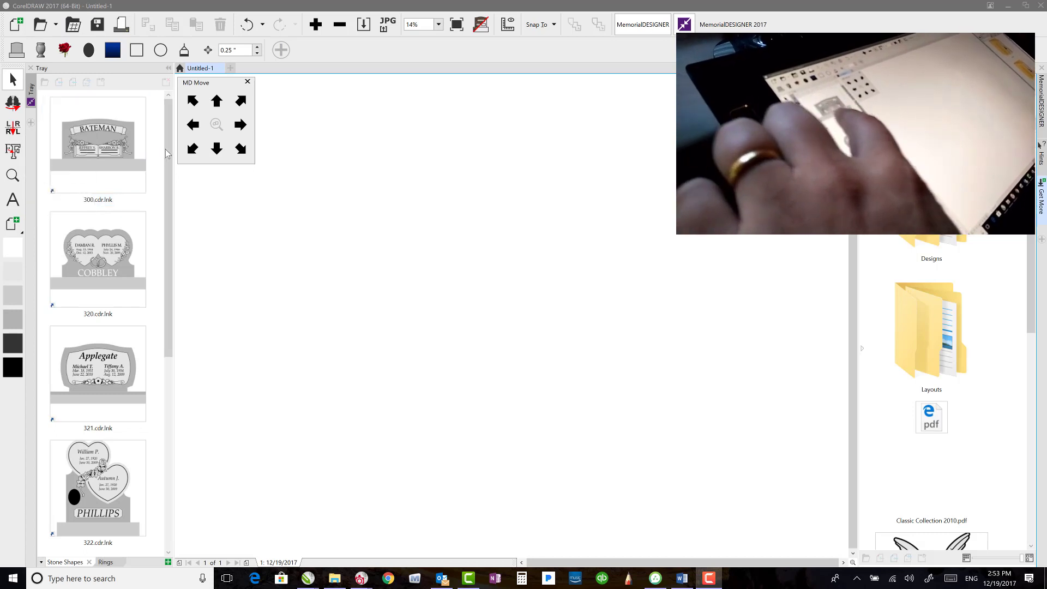
- Find and open the 322.cdr double-heart PHILLIPS layout from the Stone Shapes tray
scroll(down, 3)
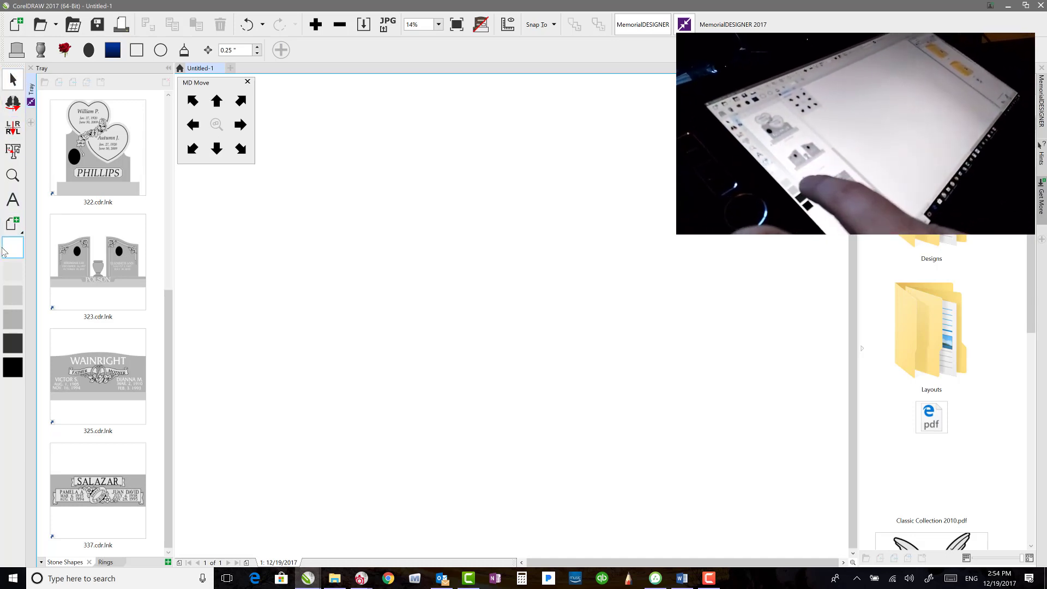
mouse_move(12, 79)
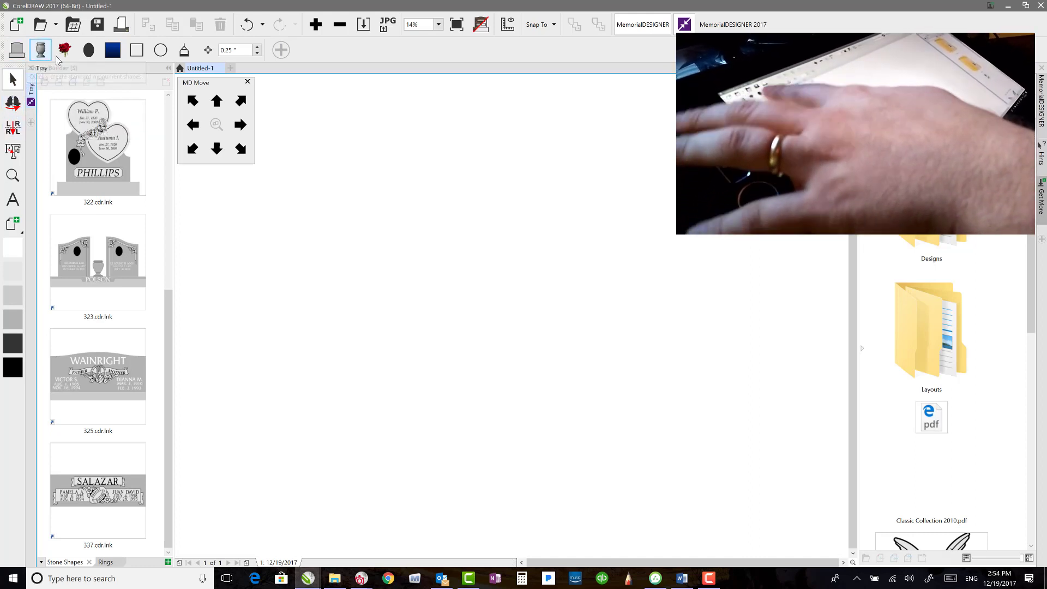
mouse_move(39, 50)
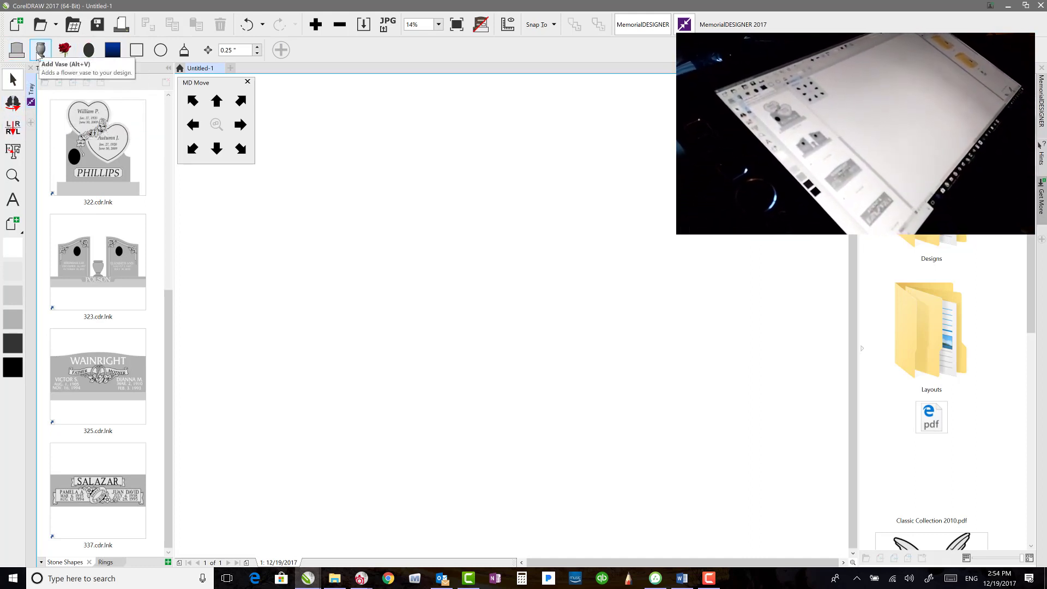
mouse_move(88, 49)
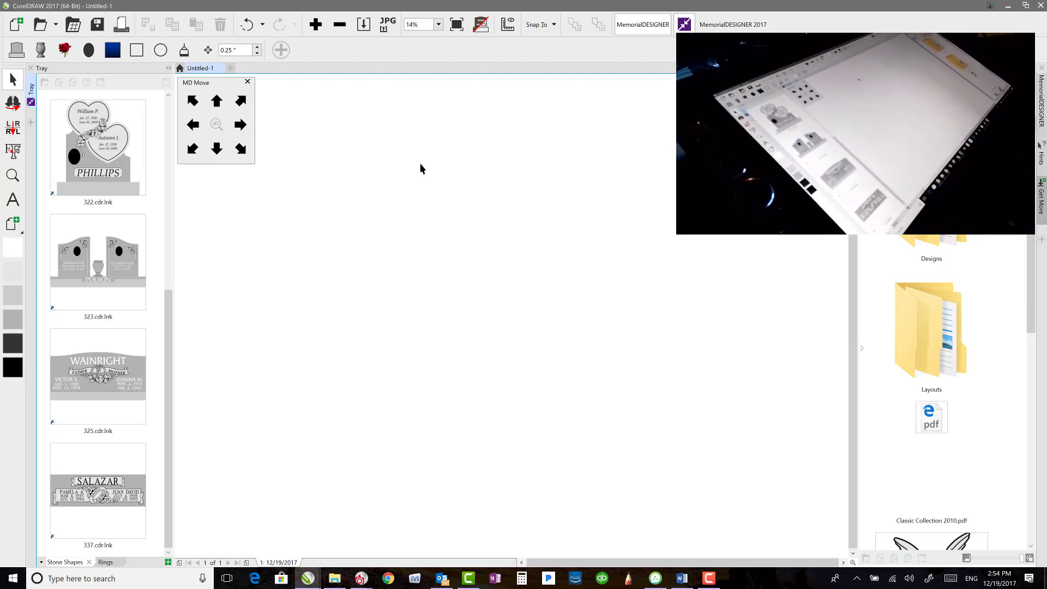
mouse_move(337, 199)
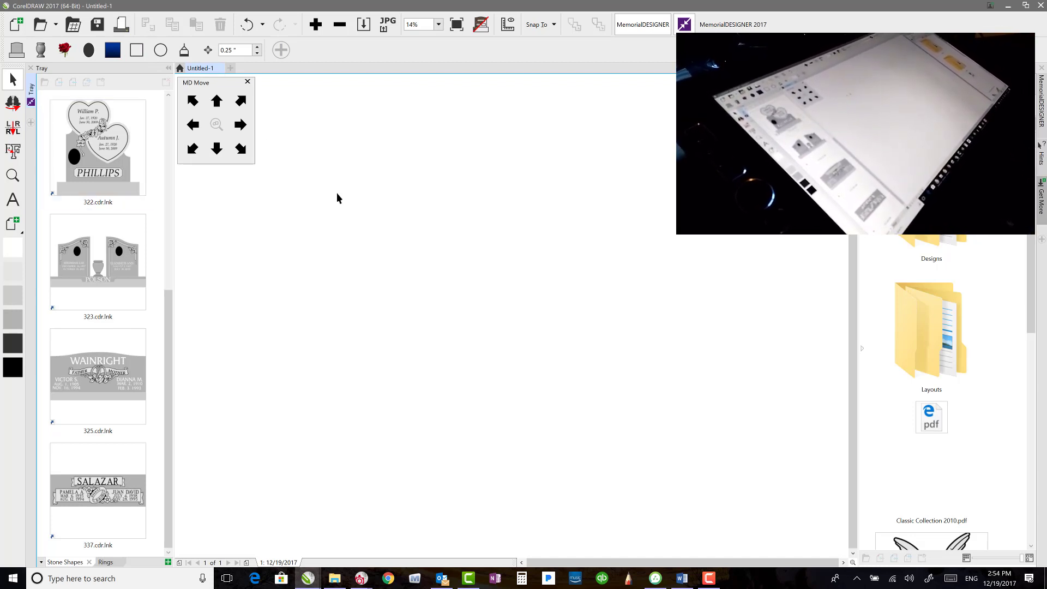
mouse_move(471, 199)
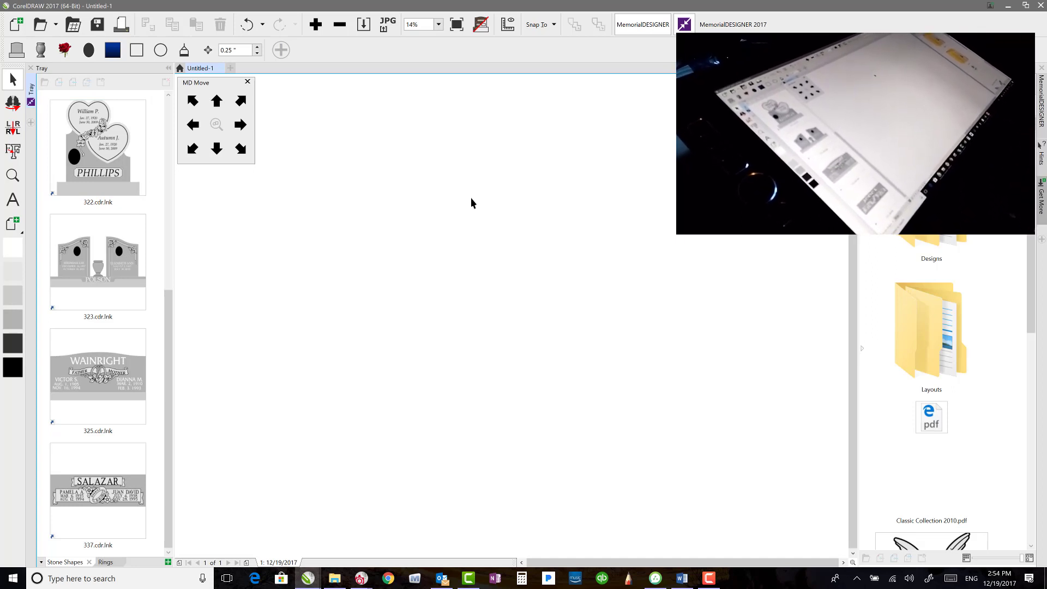
click(97, 263)
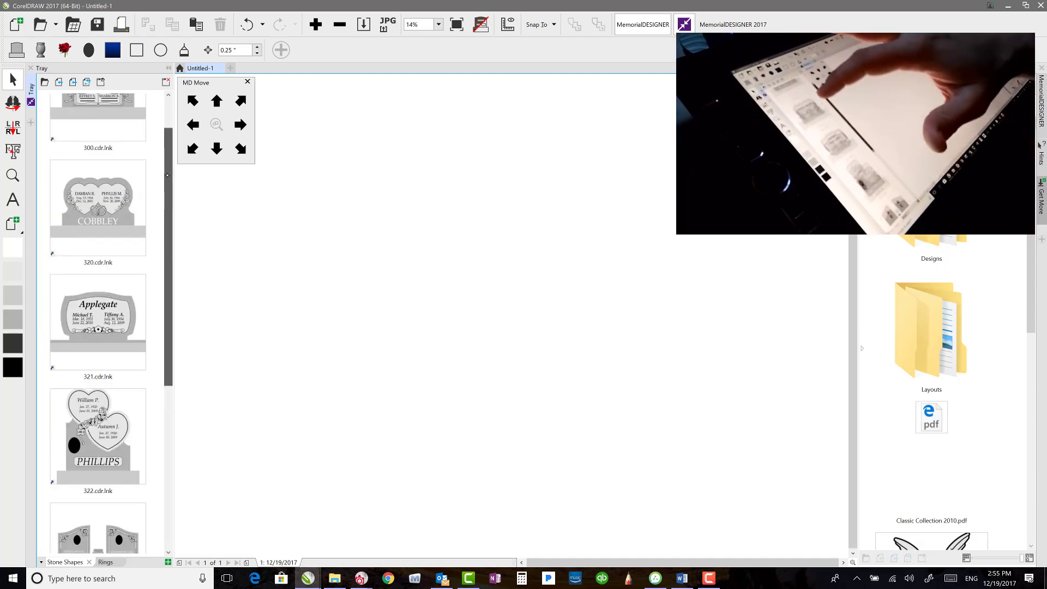
scroll(down, 3)
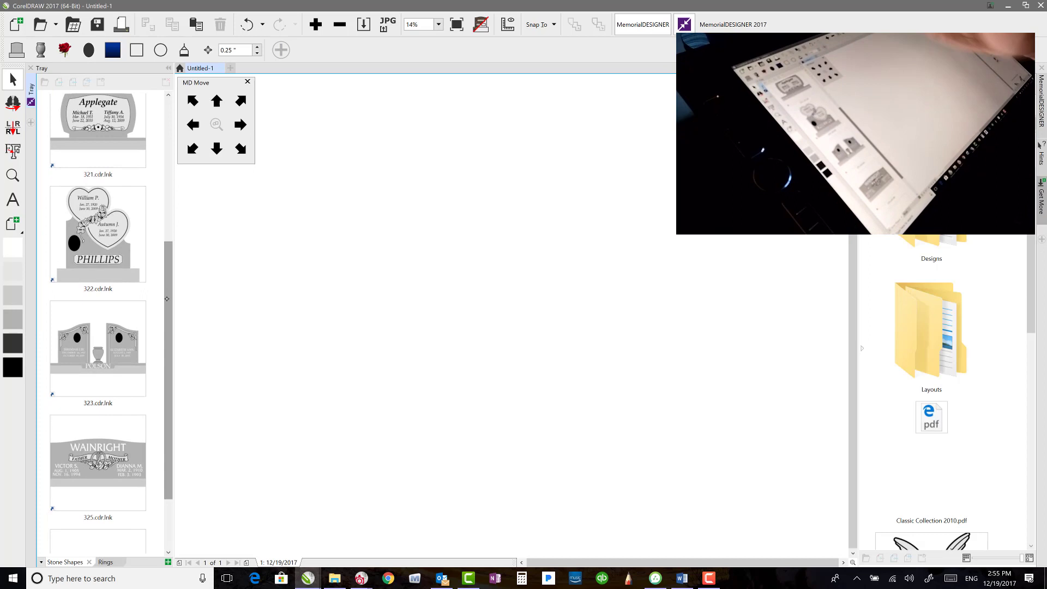
click(98, 233)
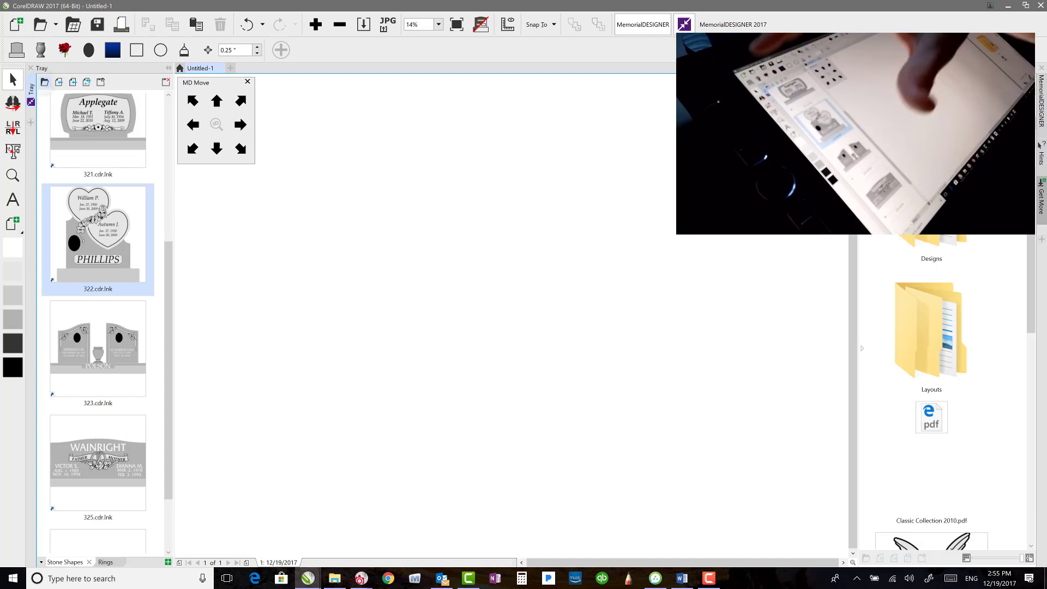
double_click(97, 232)
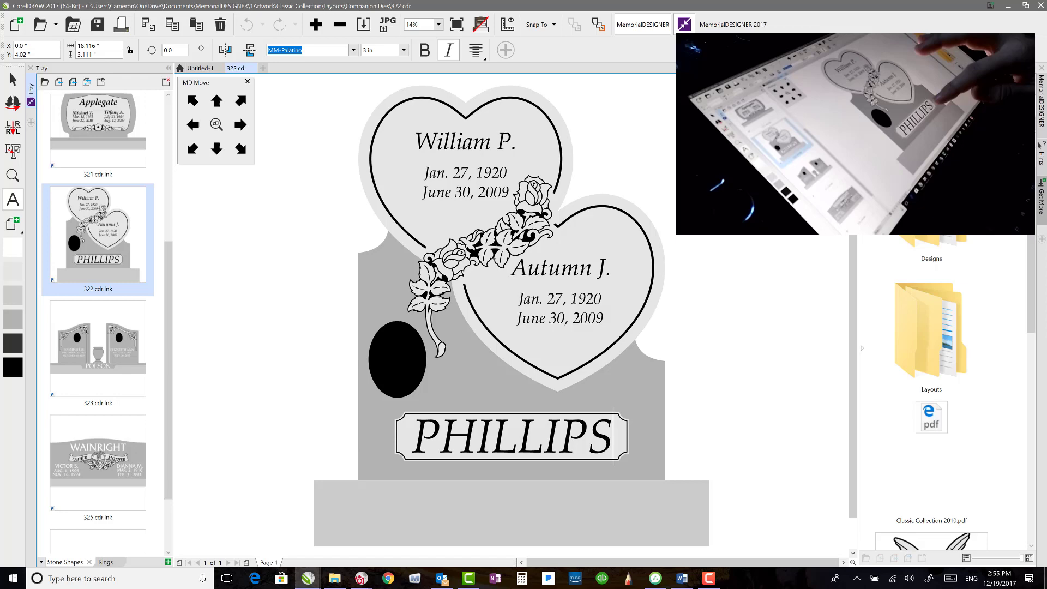
- Replace the base panel surname PHILLIPS with FRANKS using the Text tool
click(510, 437)
text(f)
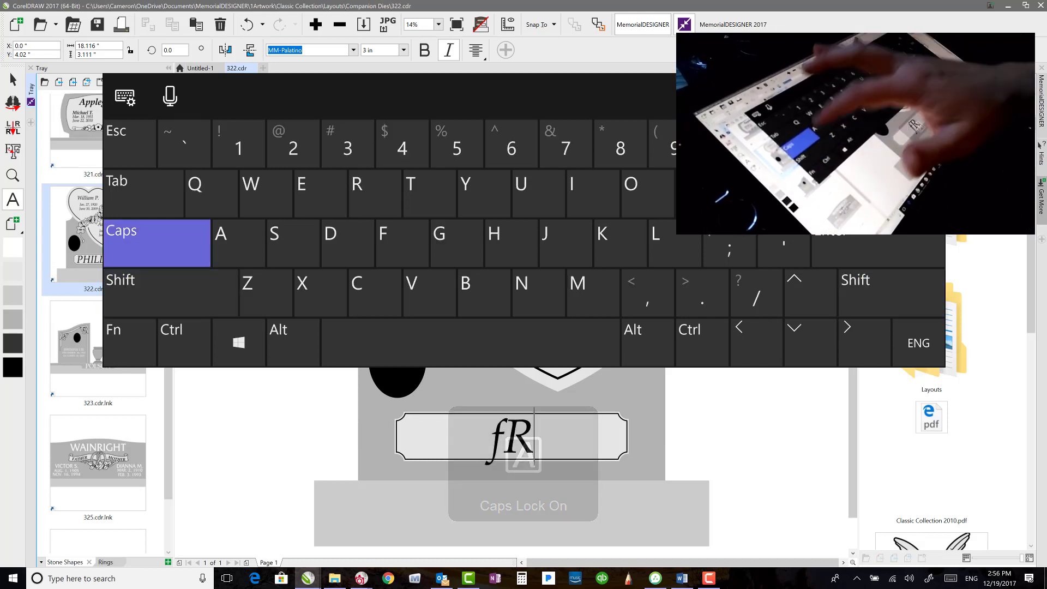
text(RANK)
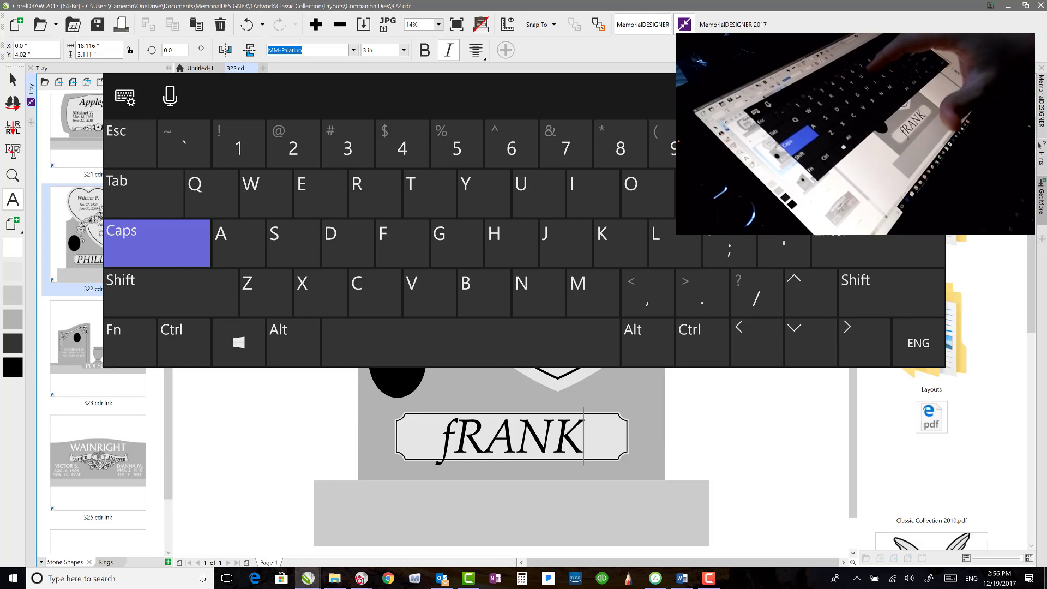
text(S)
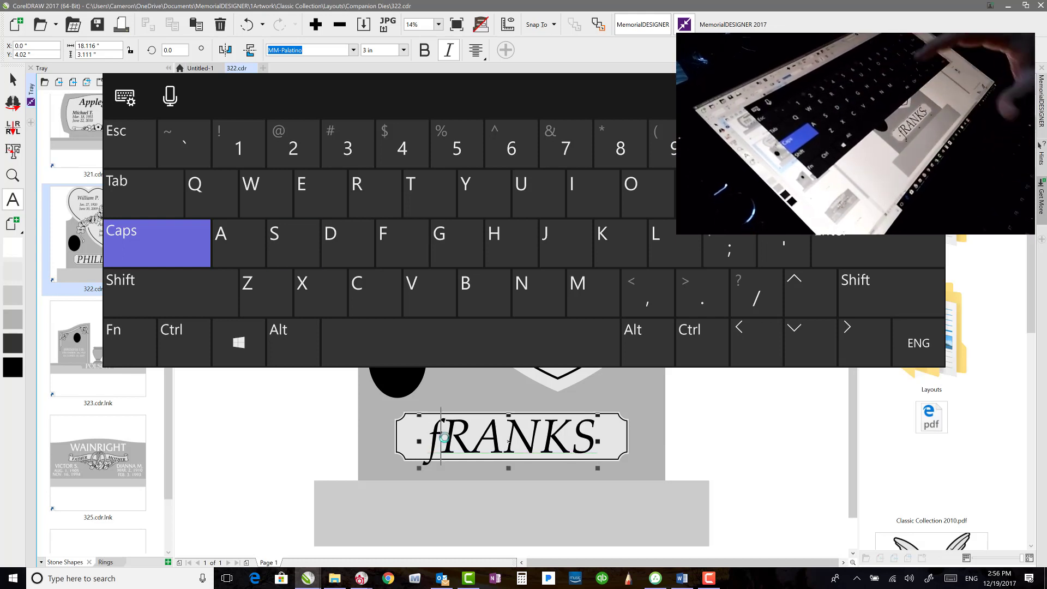
key(Backspace)
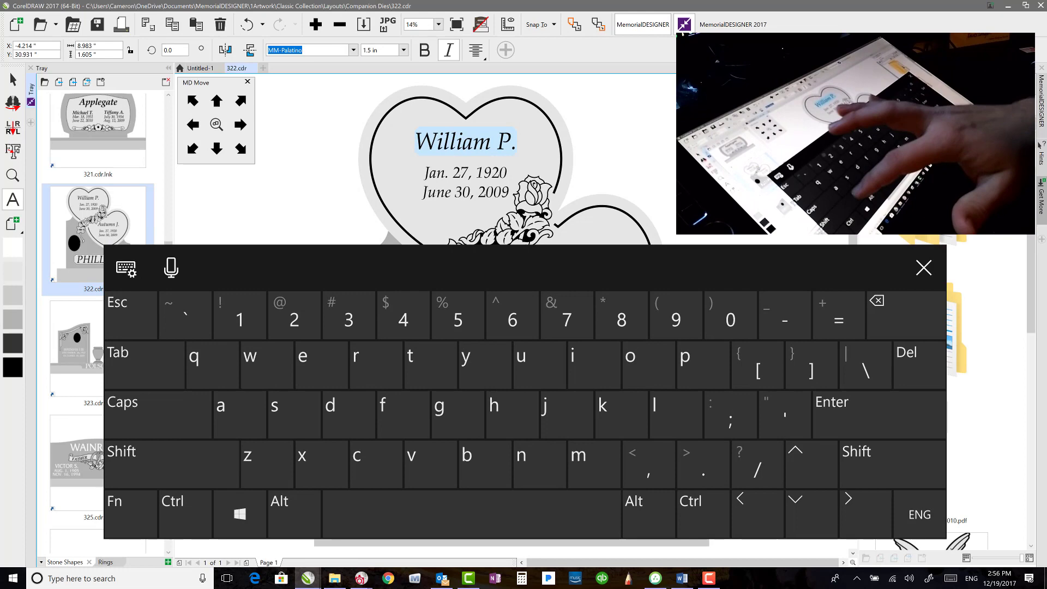
text(Jimmy R.)
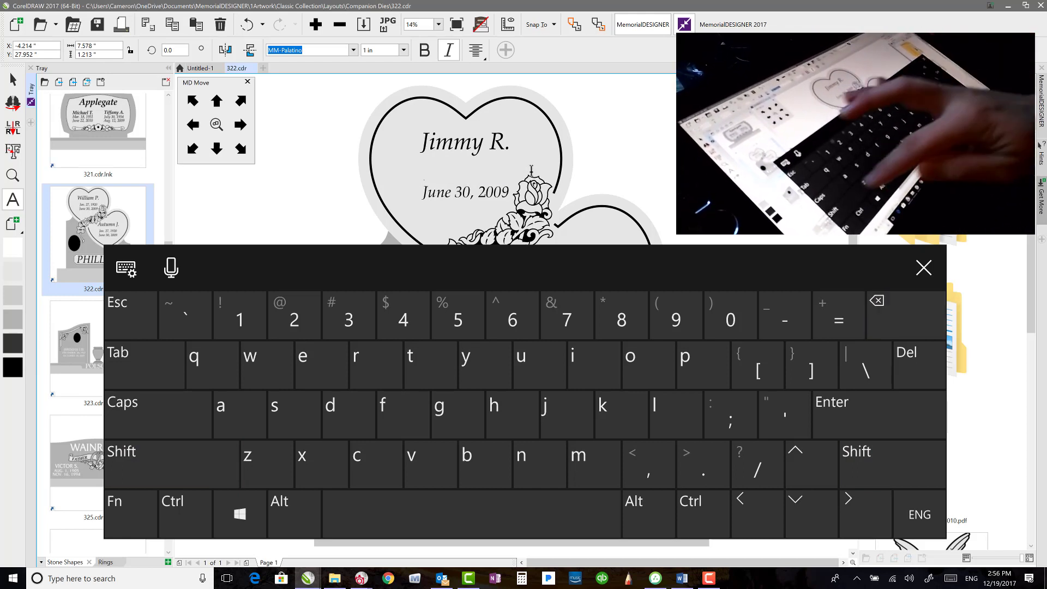
text(Feb)
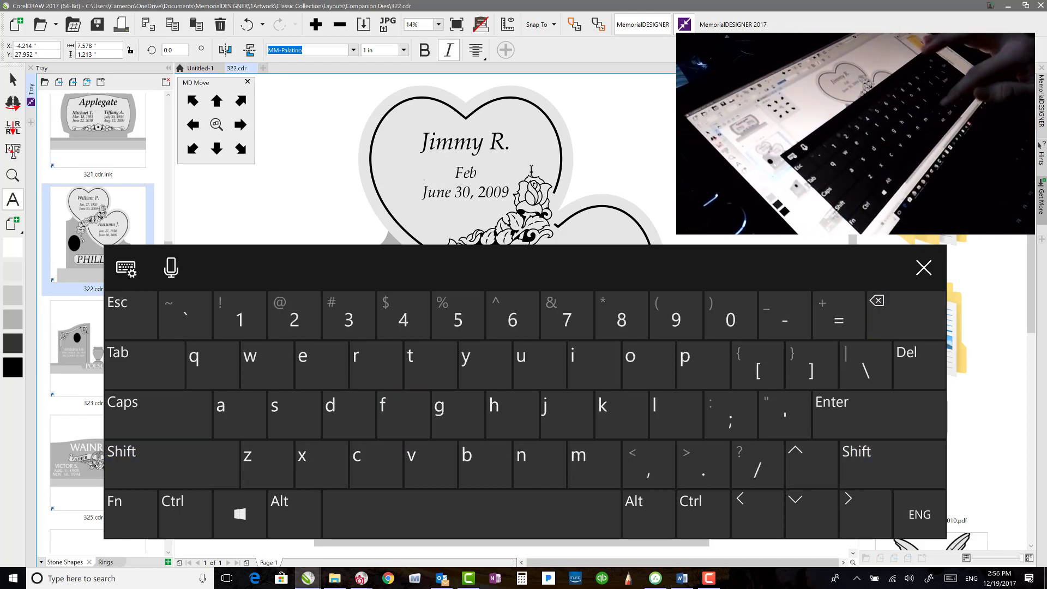
click(348, 315)
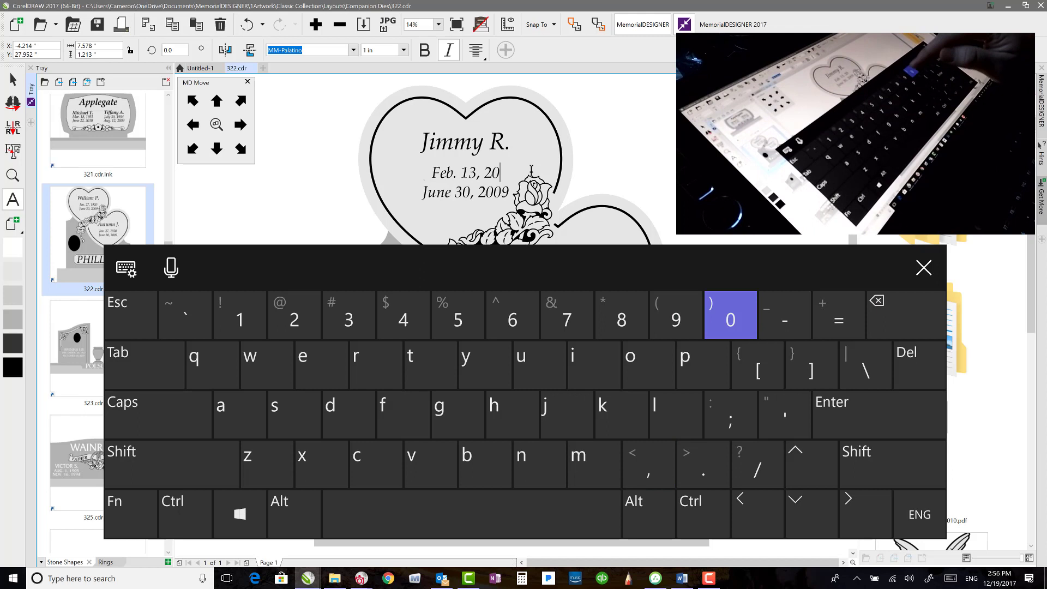
click(730, 315)
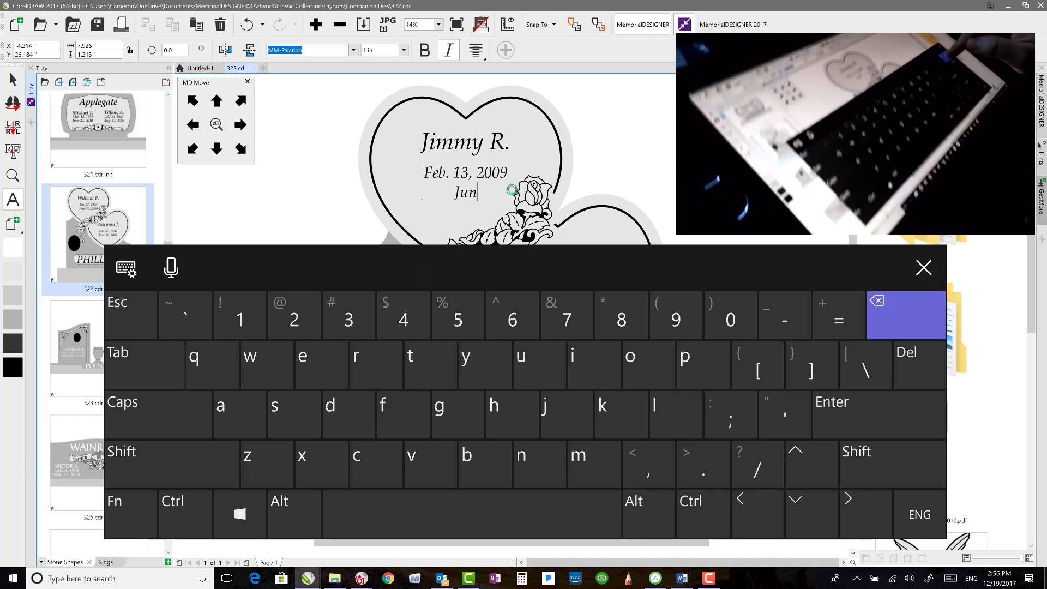
- Replace the old second date by dictating Jan. 14, 1997 and finish editing
click(171, 267)
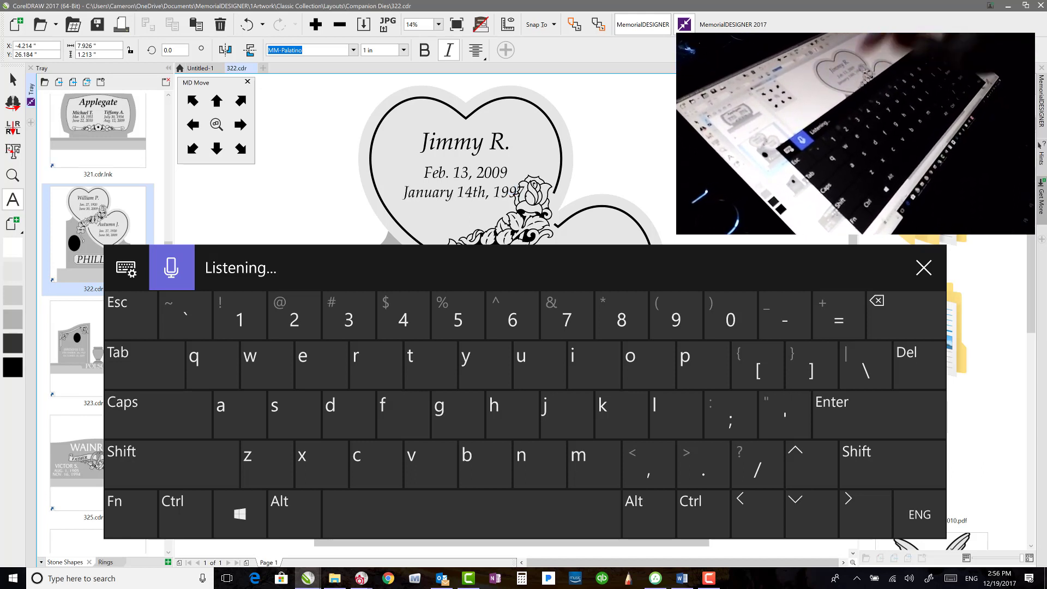
click(906, 315)
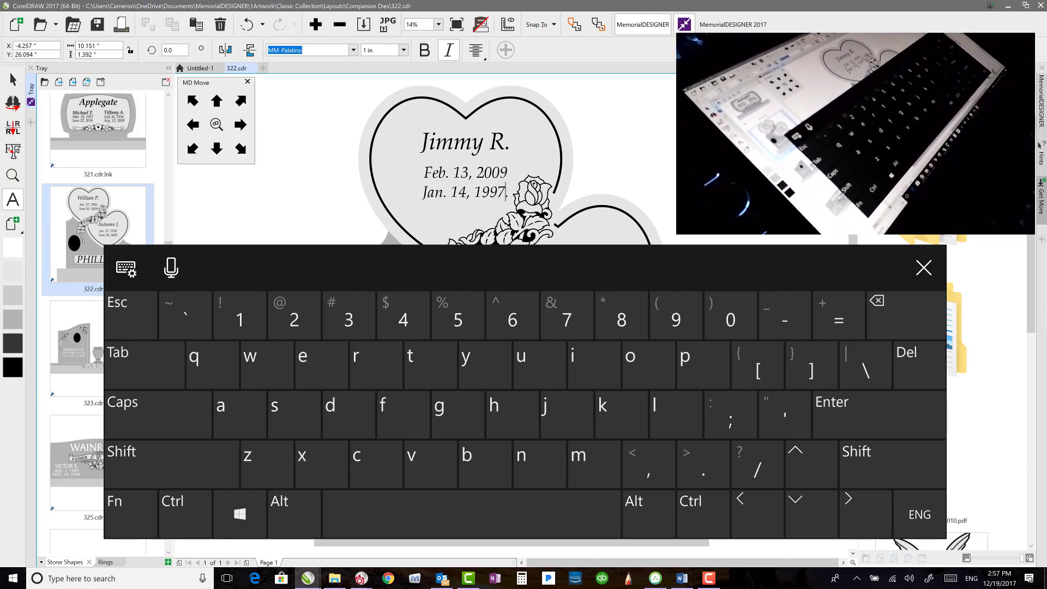
click(922, 268)
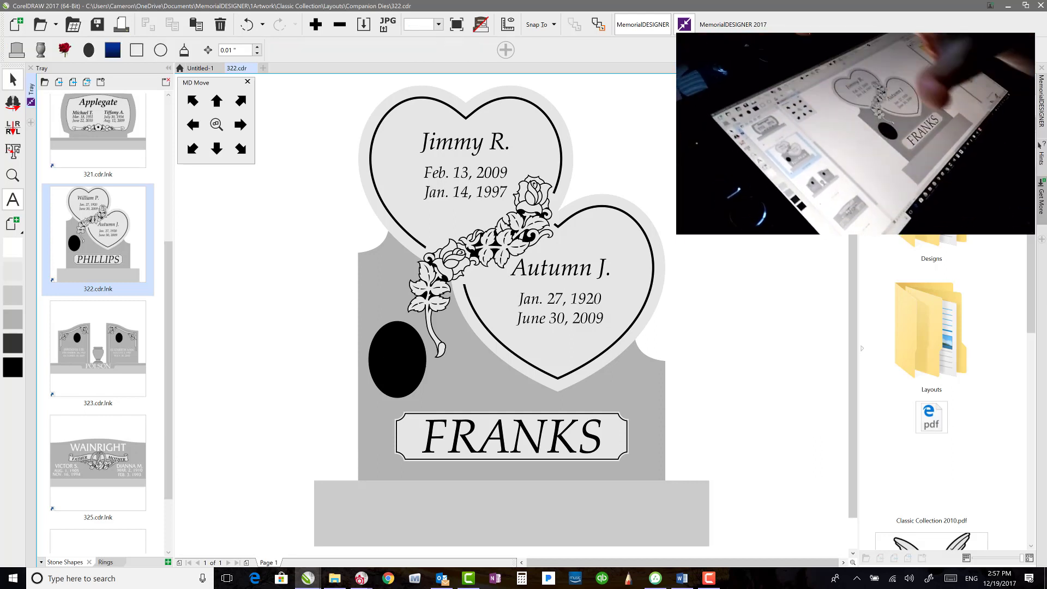
- Rotate the black portrait oval 90 degrees and nudge it slightly right
click(397, 360)
text(90)
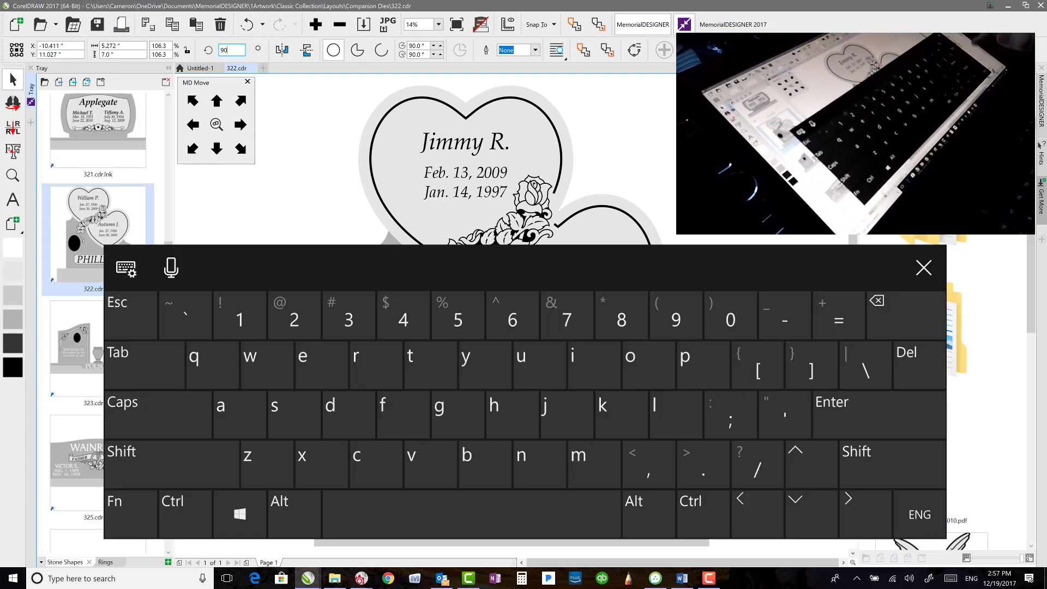
click(923, 268)
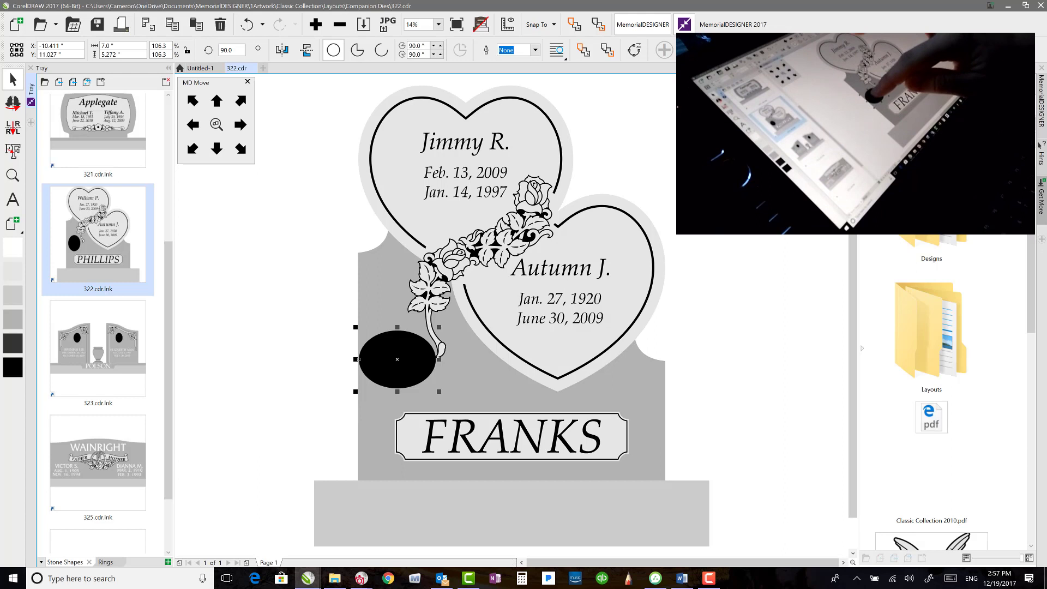
drag(397, 359, 419, 364)
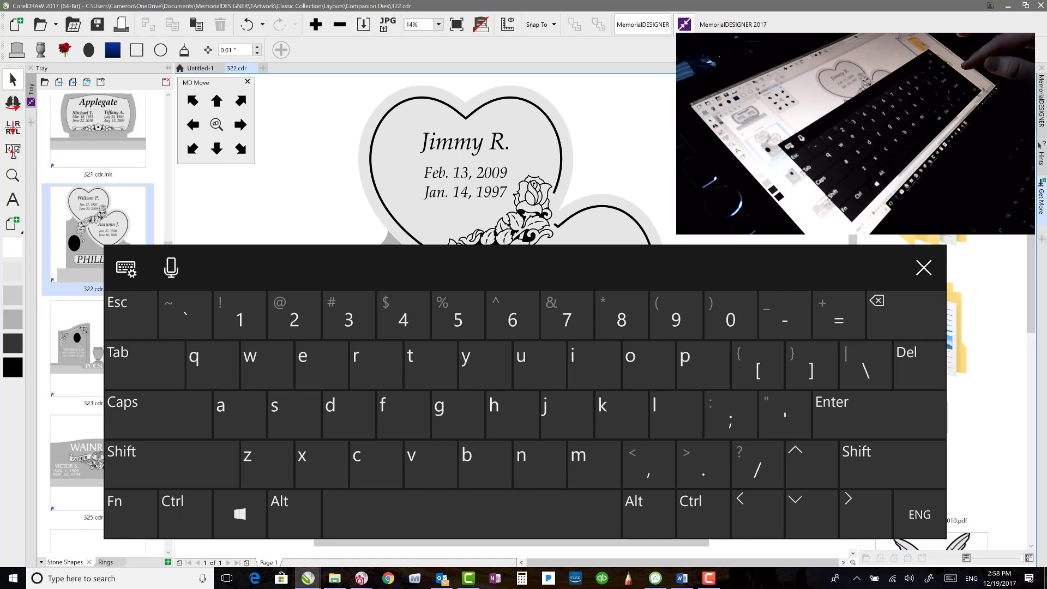
- Place the 4084.cdr cross-and-praying-hands artwork from the Designs library on the lower heart
click(923, 268)
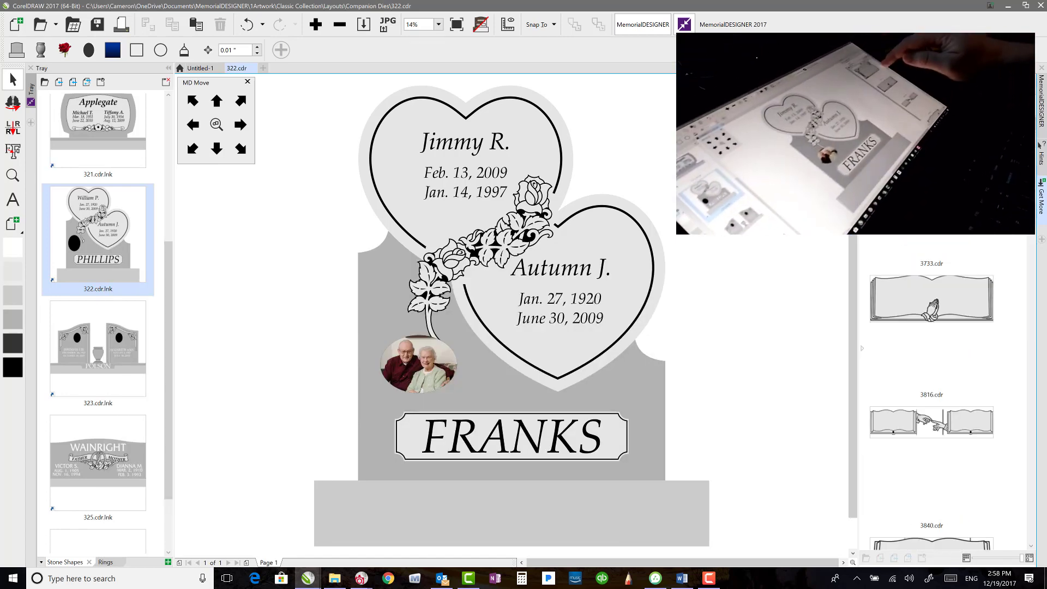
scroll(down, 3)
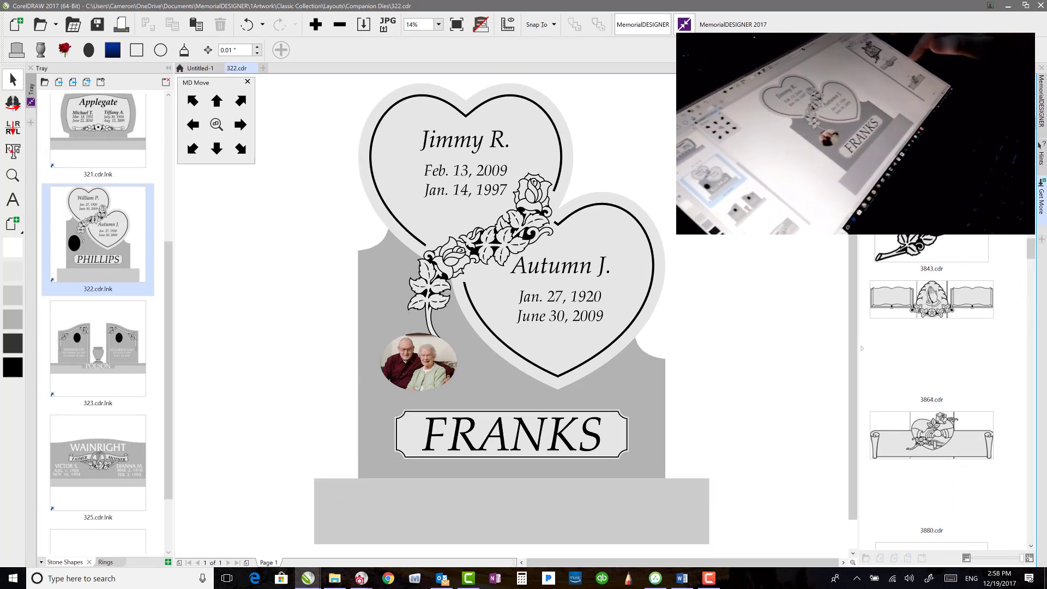
scroll(down, 3)
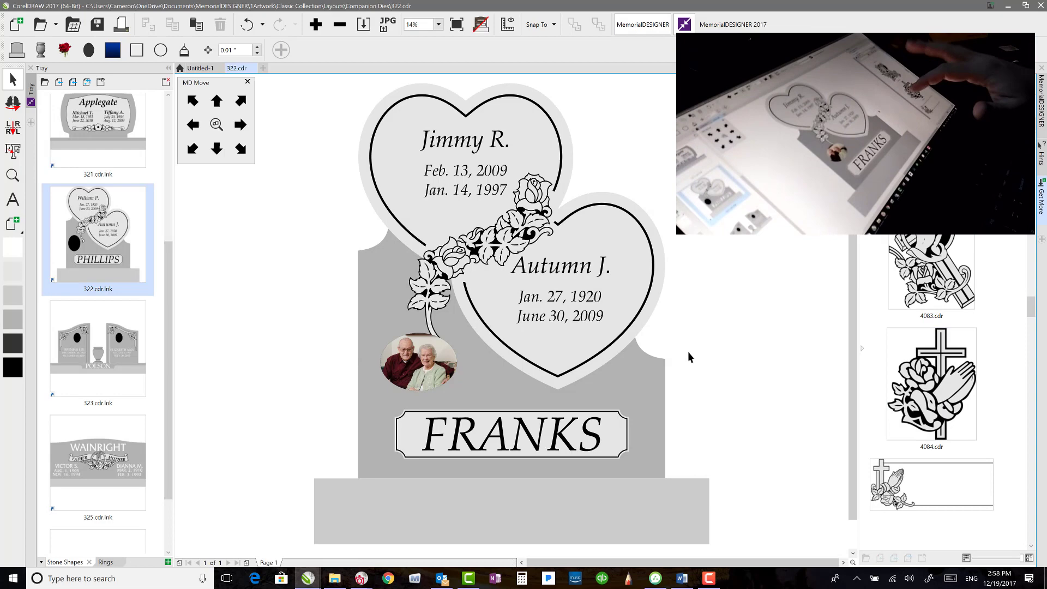
click(930, 383)
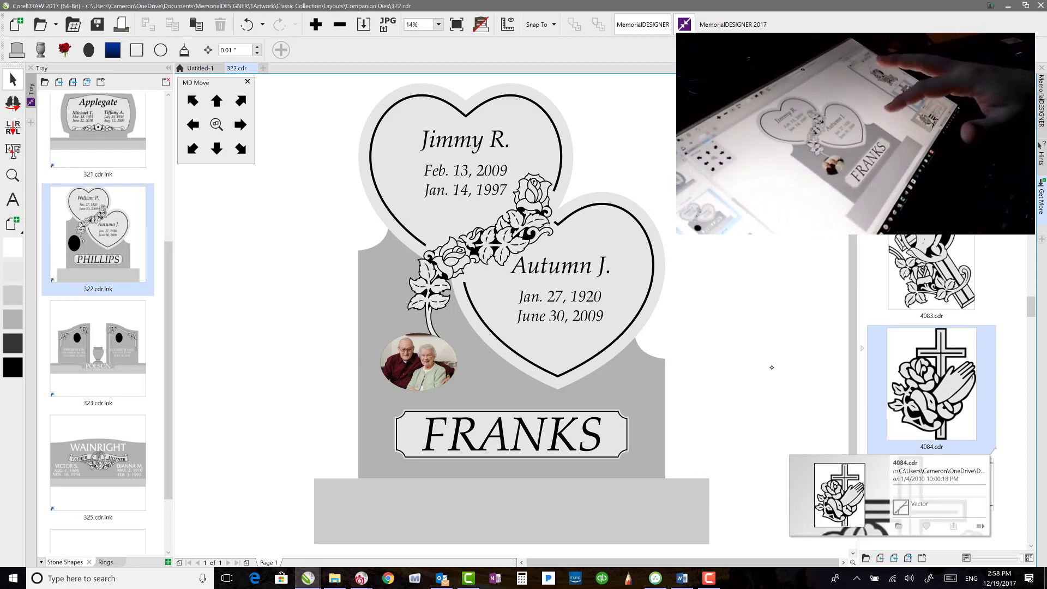
right_click(929, 385)
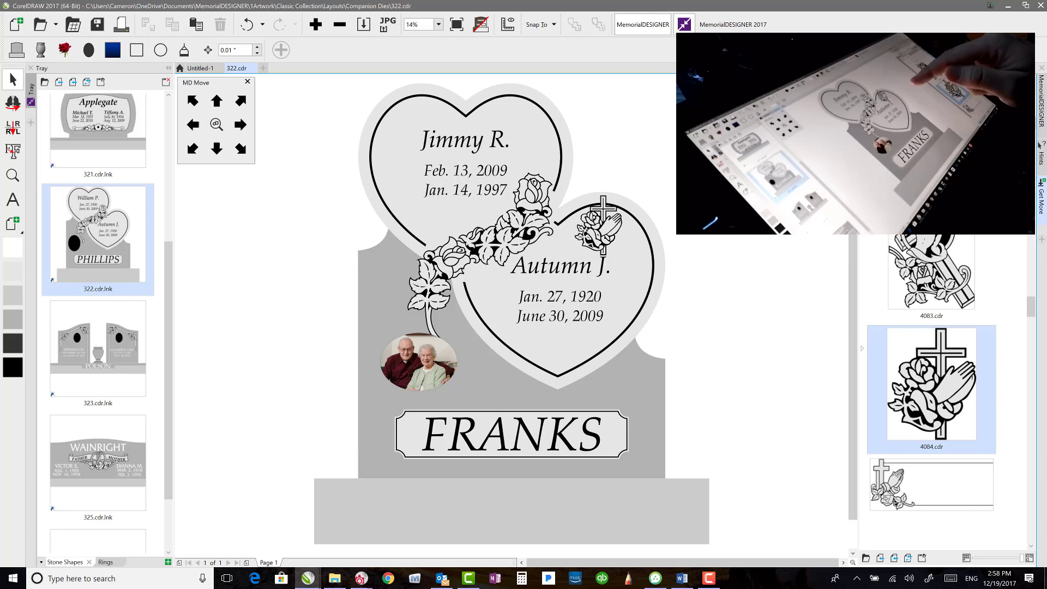
click(559, 264)
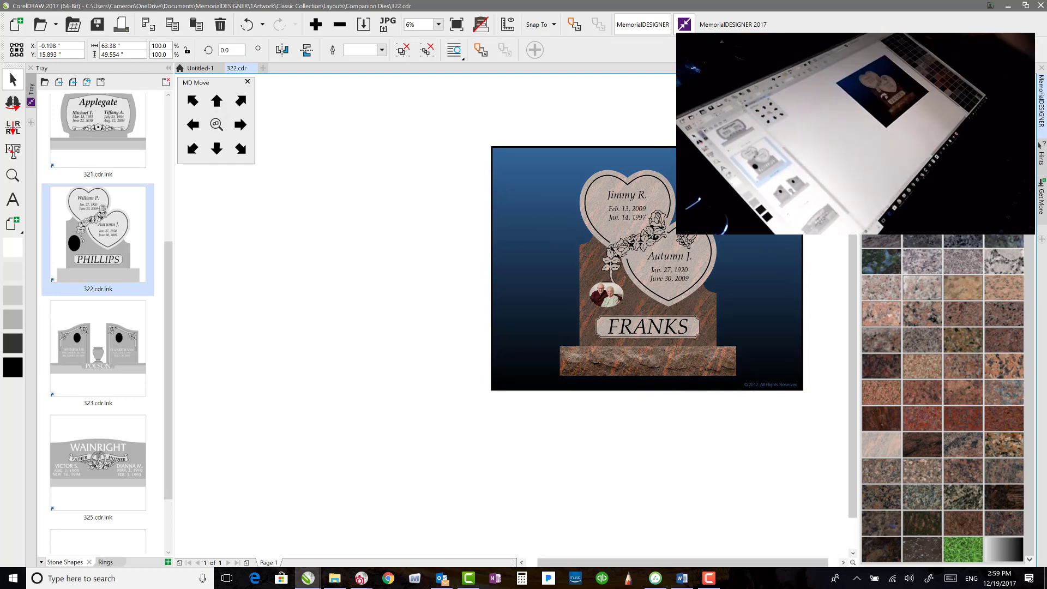
- Zoom in on the finished red granite FRANKS headstone
click(434, 24)
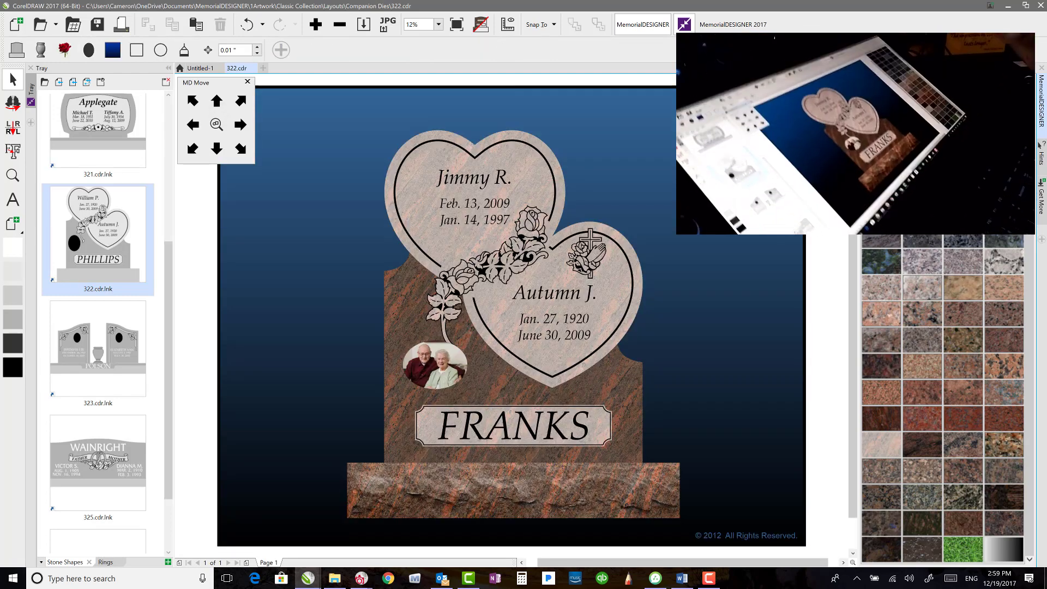